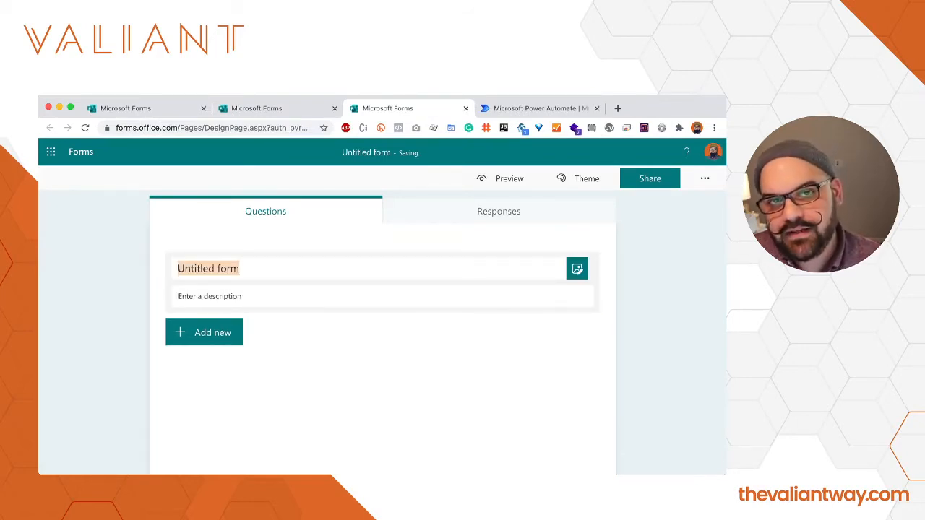
Step: Enter 'DEMO SUGGESTION BOX' as the title of the new form
{"action": "type", "text": "DEMO"}
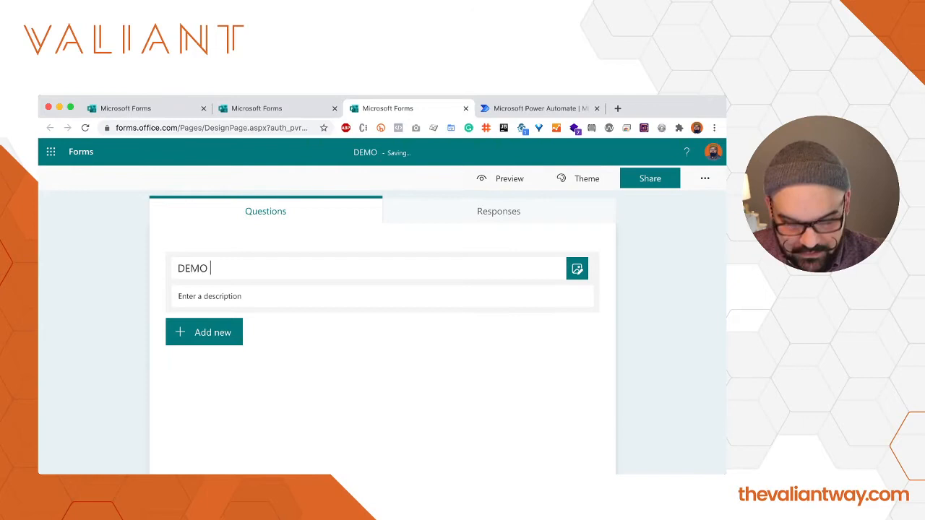
{"action": "type", "text": "SUGGESTION"}
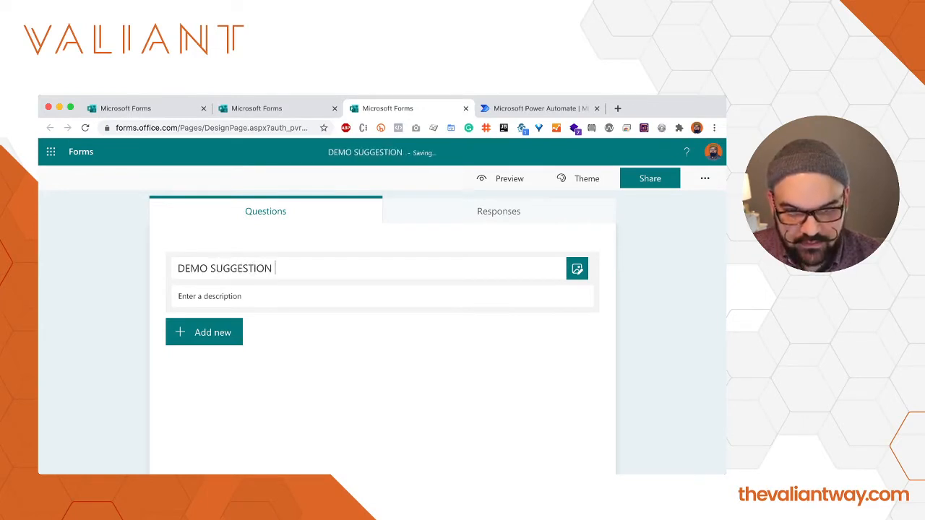
{"action": "type", "text": "BOX"}
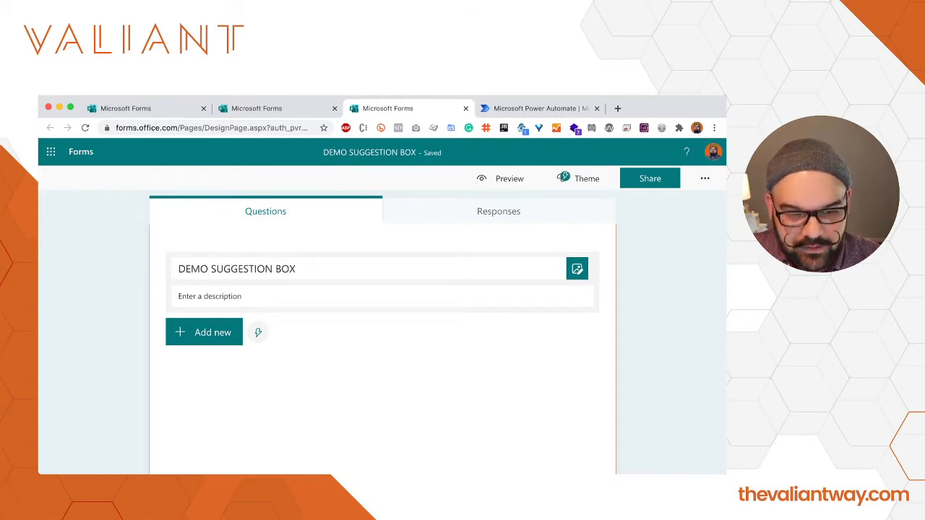
Step: Add a text question 'Suggestion', marked Required and set to Long answer
{"action": "left_click", "coordinate": [204, 332]}
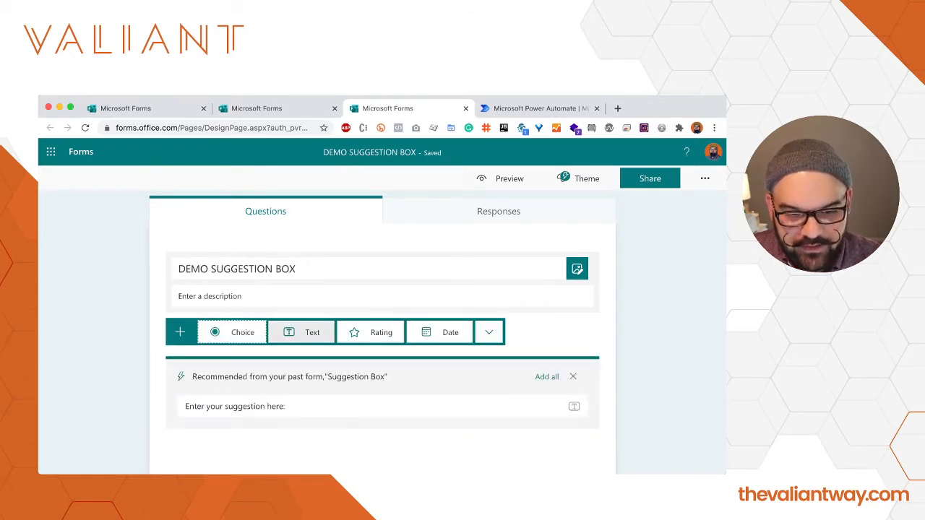
{"action": "left_click", "coordinate": [301, 332]}
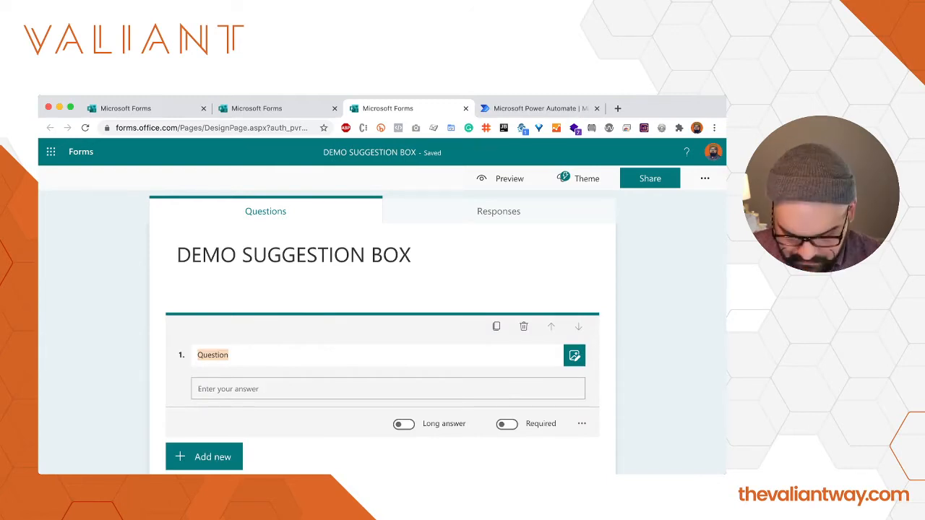
{"action": "type", "text": "Suggestion"}
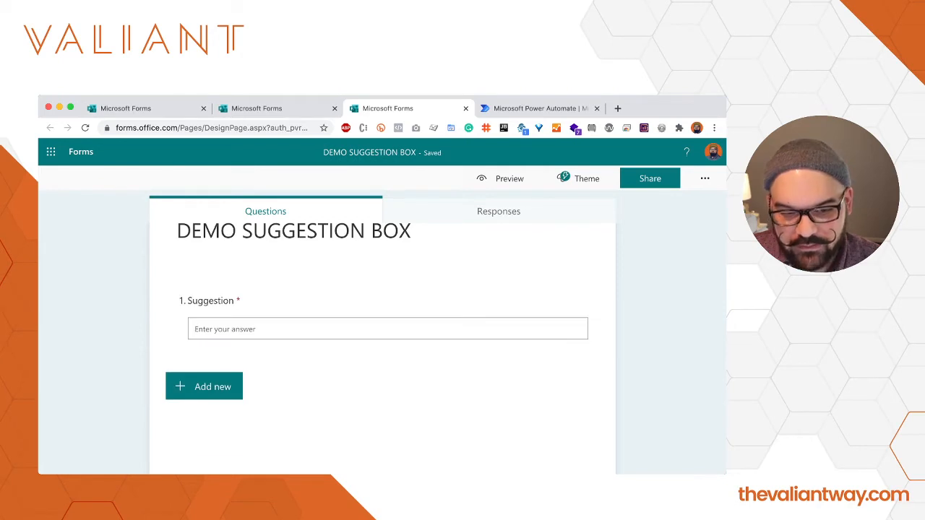
{"action": "left_click", "coordinate": [387, 311]}
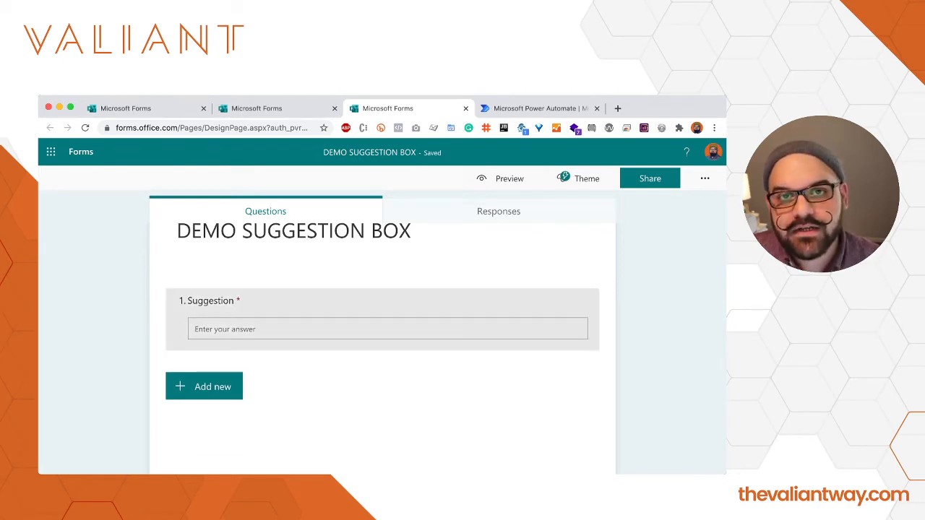
{"action": "left_click", "coordinate": [289, 300]}
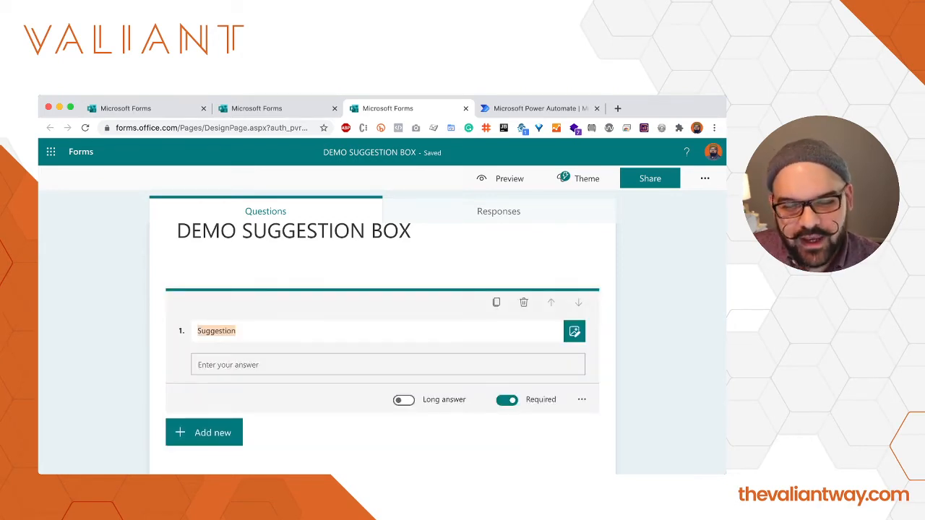
{"action": "left_click", "coordinate": [403, 399]}
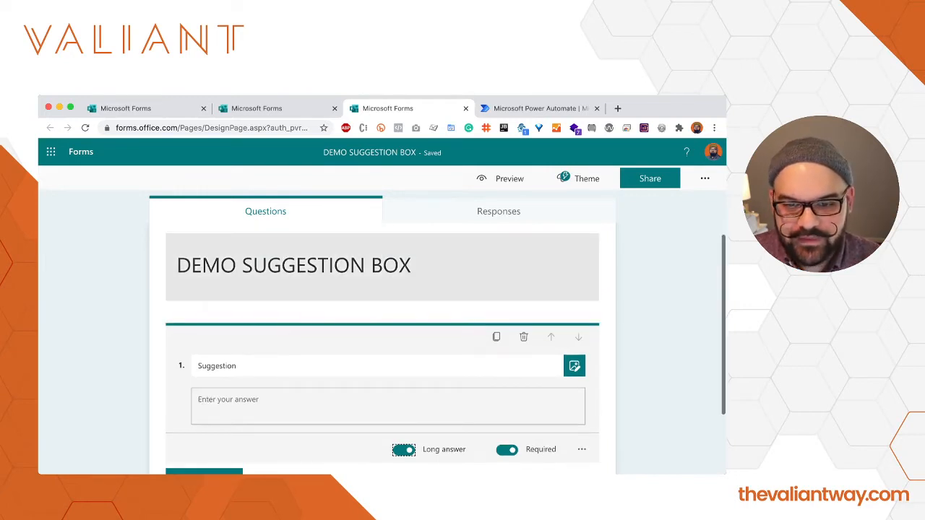
Step: Preview the form as a respondent, scroll through it, and leave the preview
{"action": "left_click", "coordinate": [509, 178]}
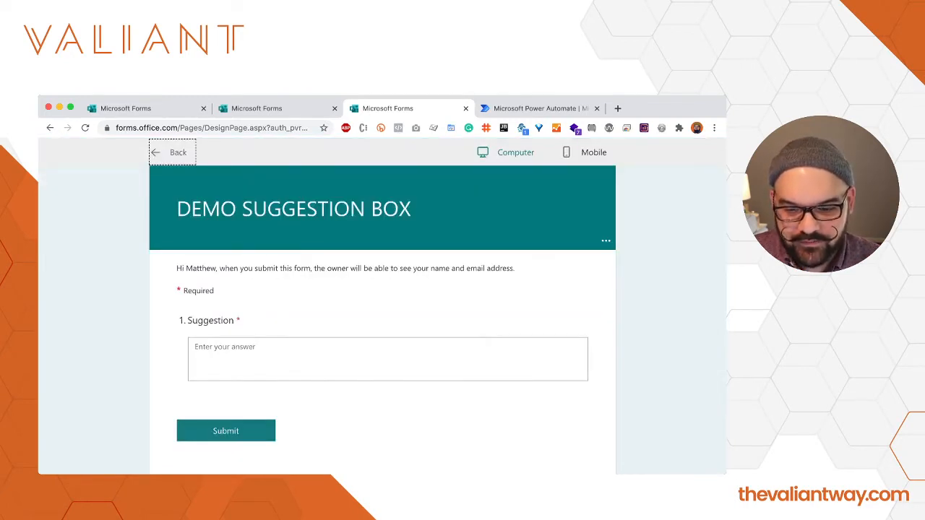
{"action": "scroll", "scroll_direction": "down", "scroll_amount": 3}
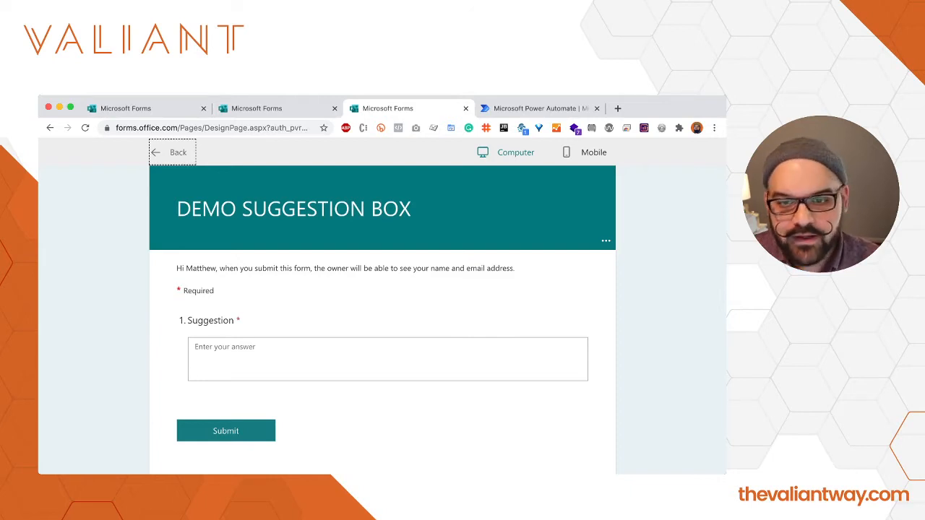
{"action": "left_click", "coordinate": [538, 108]}
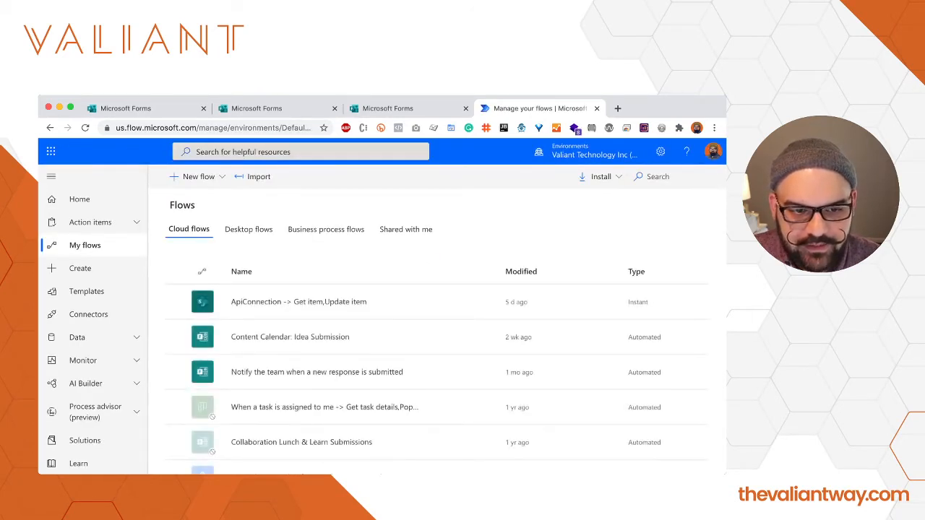
Step: Show the New flow options on the My flows page
{"action": "left_click", "coordinate": [198, 176]}
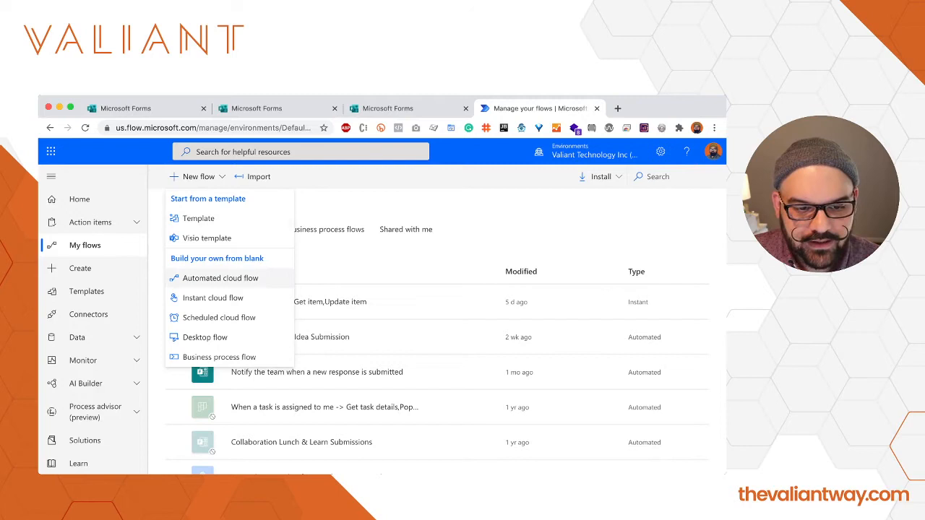
Step: Create automated cloud flow 'DEMO SUGGESTION BOX NOTIFICATION' triggered by new Forms responses
{"action": "left_click", "coordinate": [219, 278]}
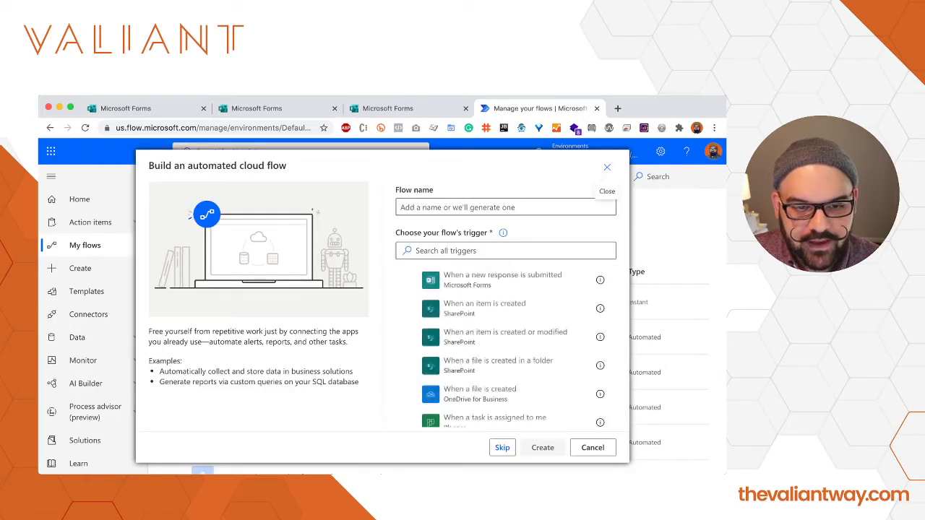
{"action": "left_click", "coordinate": [505, 207]}
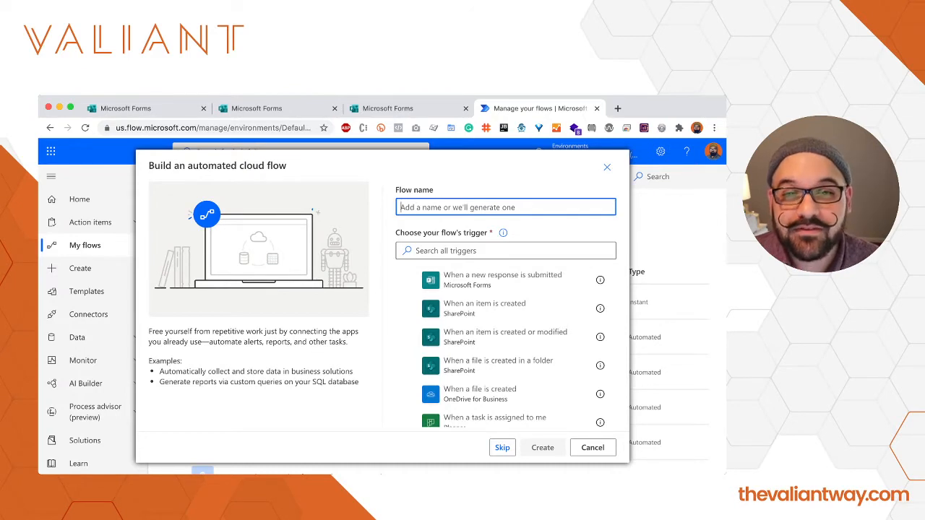
{"action": "type", "text": "DEMO"}
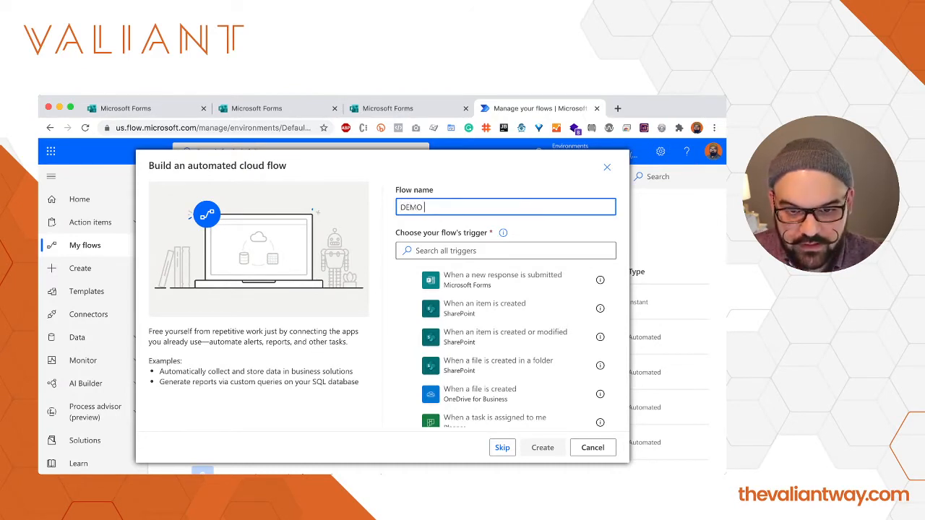
{"action": "type", "text": "SUGGESTU"}
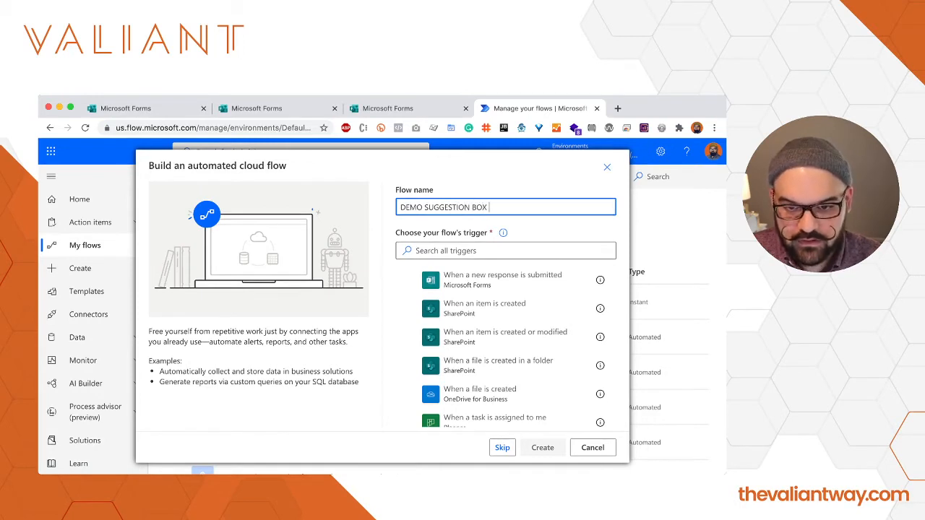
{"action": "type", "text": "NOTIFICATI"}
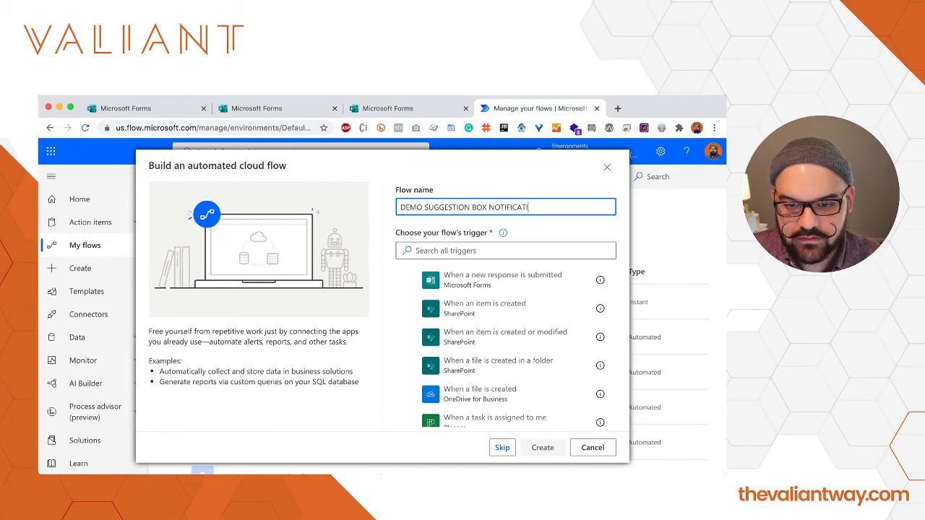
{"action": "type", "text": "ON"}
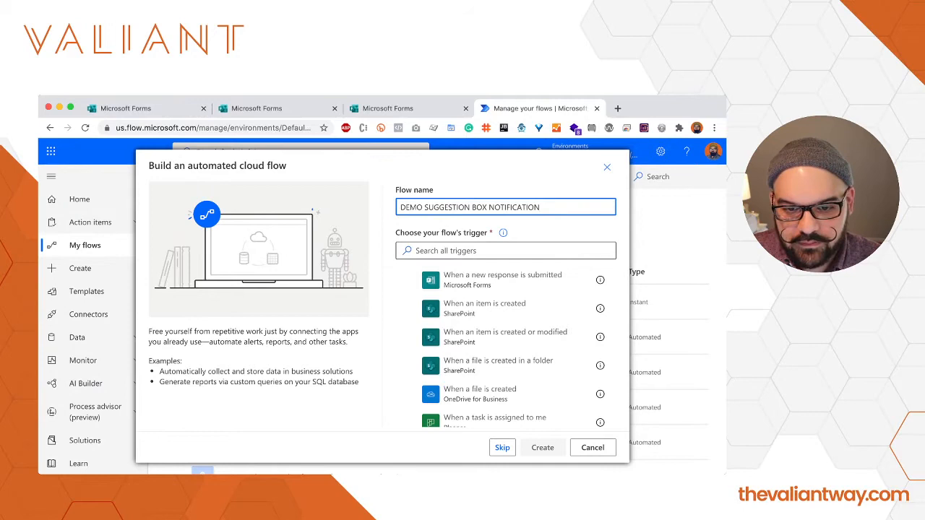
{"action": "left_click", "coordinate": [505, 250]}
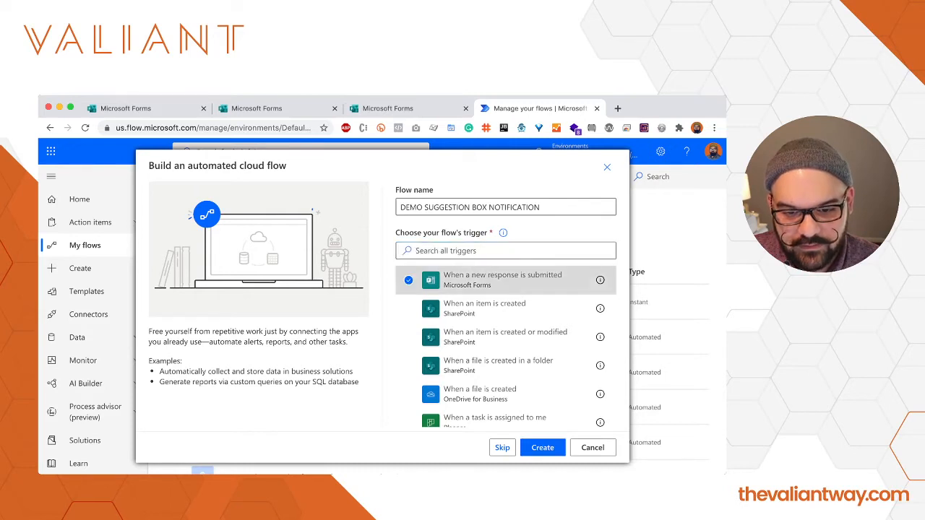
{"action": "left_click", "coordinate": [541, 447]}
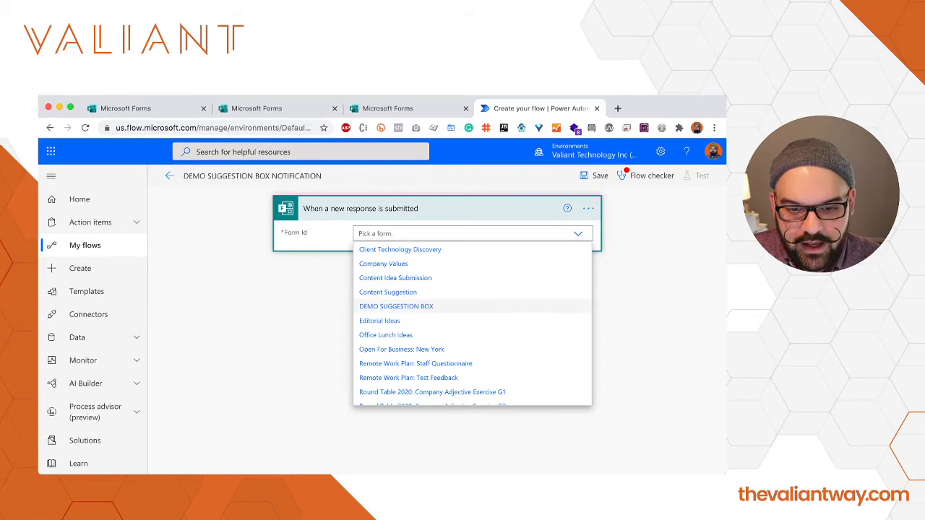
Step: Set the trigger's Form Id to DEMO SUGGESTION BOX and add a new step
{"action": "left_click", "coordinate": [396, 305]}
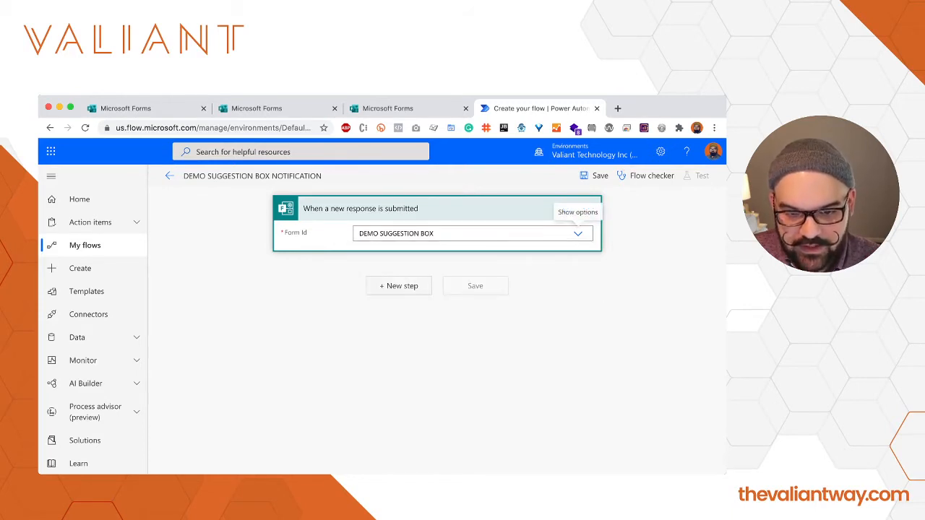
{"action": "left_click", "coordinate": [398, 286]}
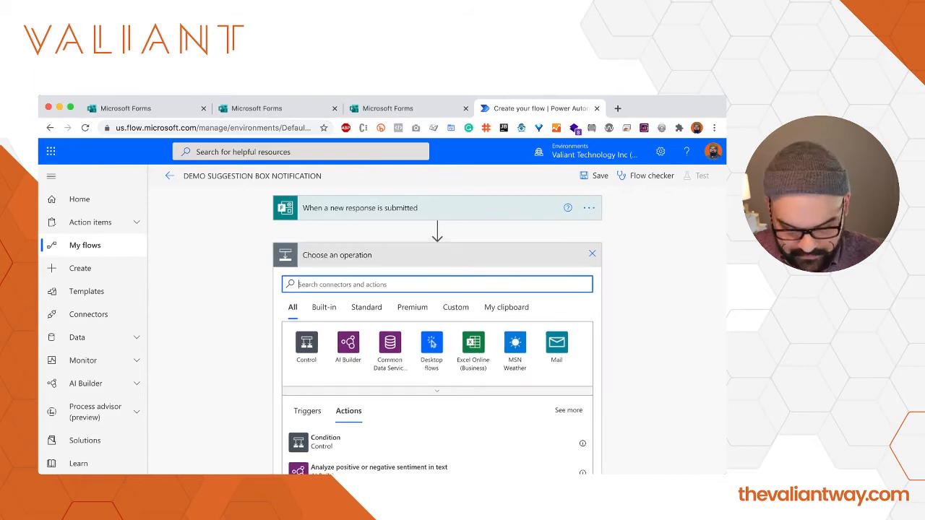
Step: Search 'response' and add the Microsoft Forms Get response details action
{"action": "type", "text": "response detail"}
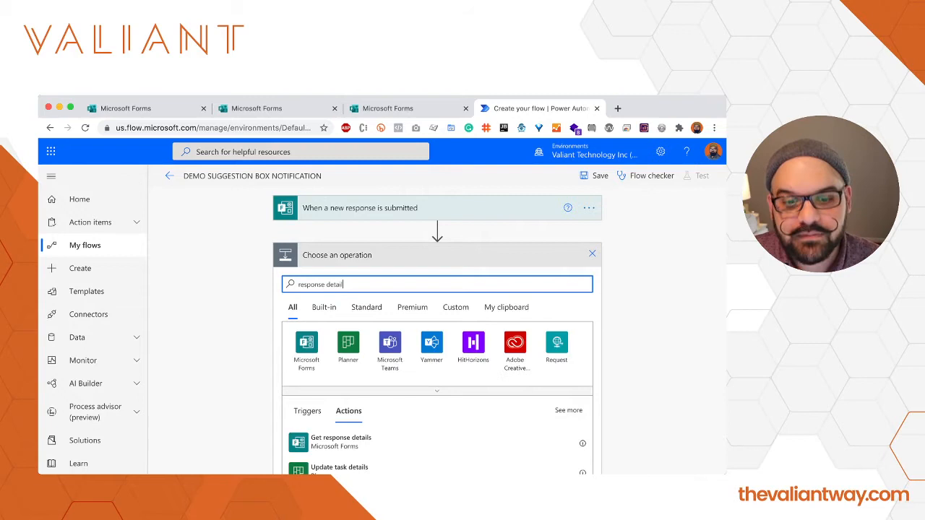
{"action": "scroll", "scroll_direction": "down", "scroll_amount": 3}
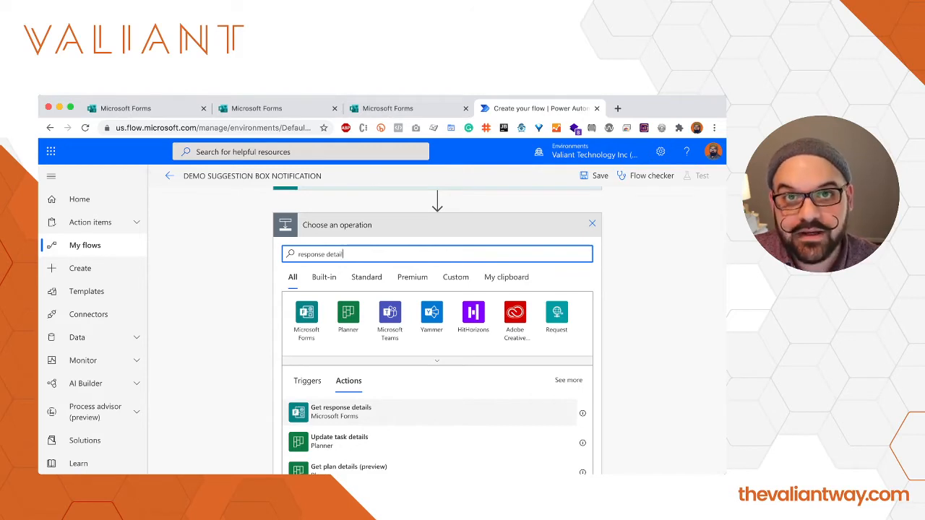
{"action": "left_click", "coordinate": [340, 411]}
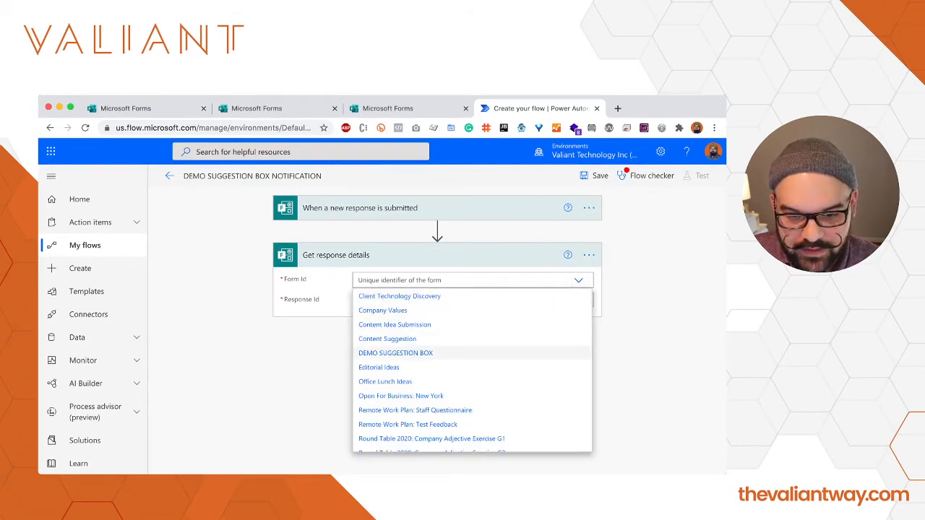
Step: Point Get response details at the DEMO SUGGESTION BOX form and the trigger's Response Id
{"action": "left_click", "coordinate": [395, 352]}
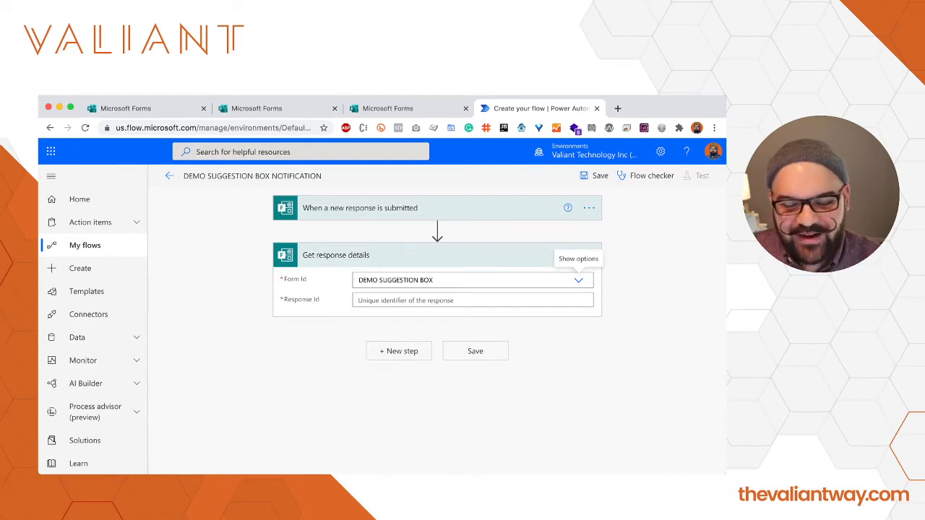
{"action": "left_click", "coordinate": [472, 300]}
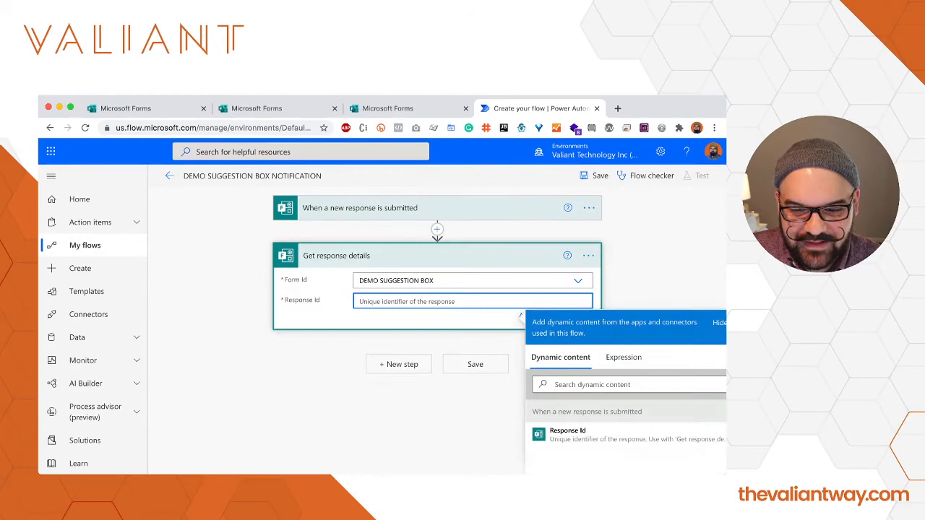
{"action": "scroll", "scroll_direction": "down", "scroll_amount": 3}
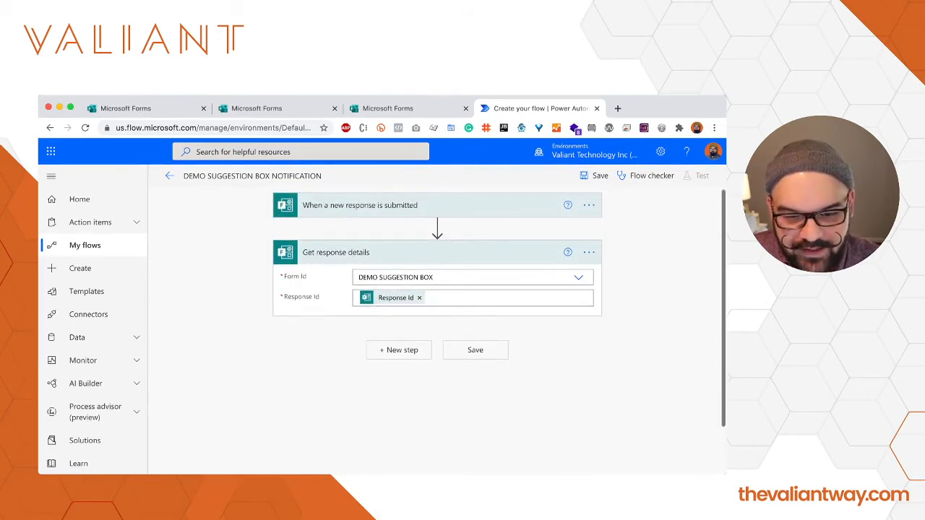
{"action": "left_click", "coordinate": [398, 350]}
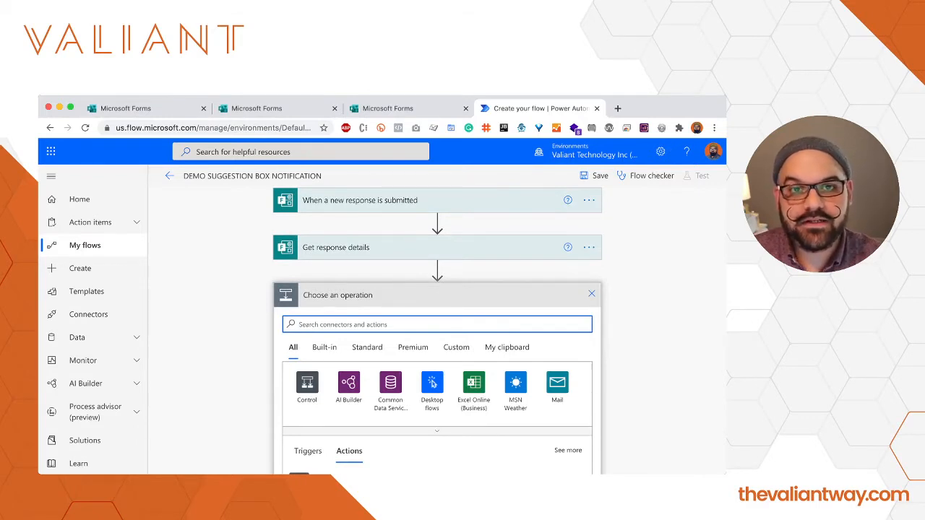
Step: Search 'teams' and add the 'Post a message as the Flow bot to a channel' action
{"action": "type", "text": "teams"}
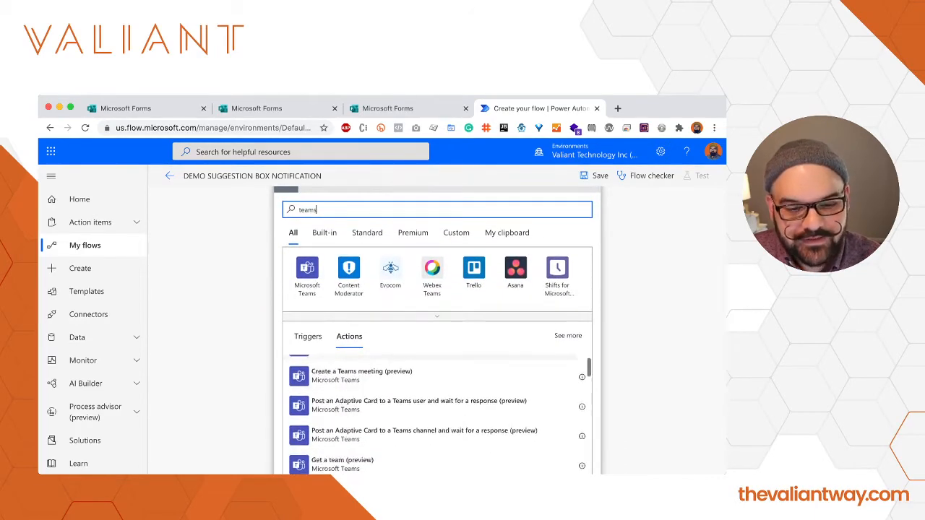
{"action": "scroll", "scroll_direction": "down", "scroll_amount": 3}
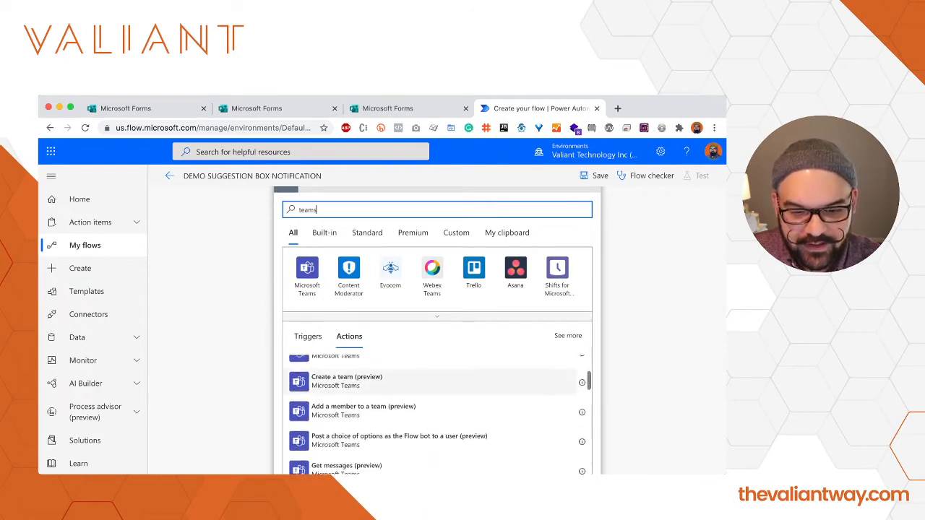
{"action": "scroll", "scroll_direction": "down", "scroll_amount": 3}
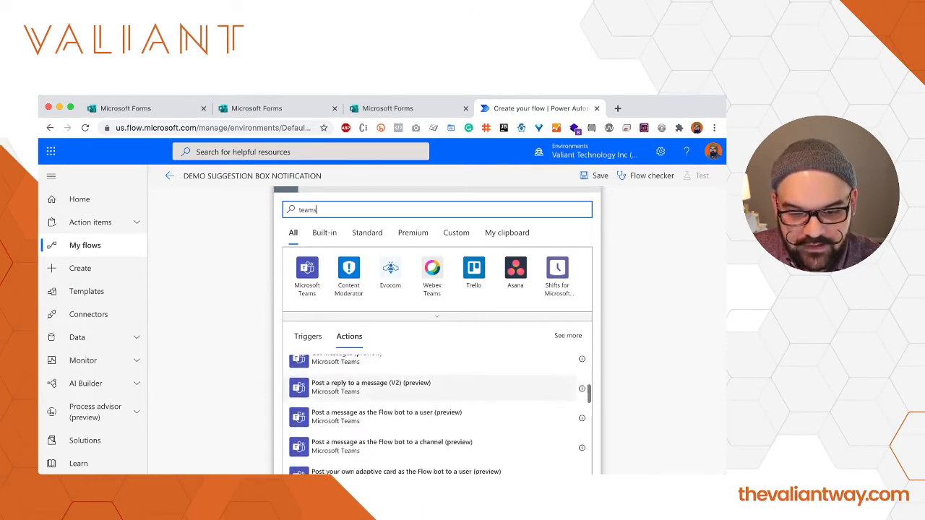
{"action": "scroll", "scroll_direction": "down", "scroll_amount": 3}
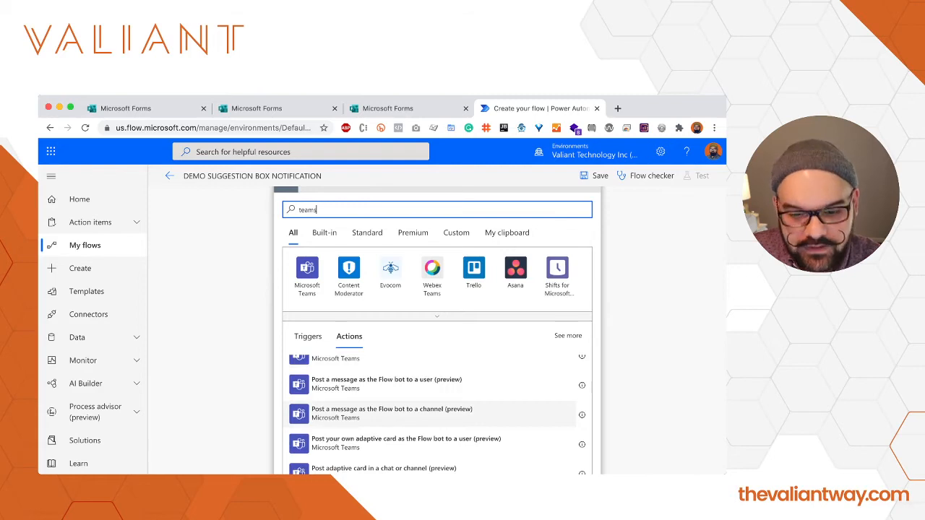
{"action": "left_click", "coordinate": [390, 412]}
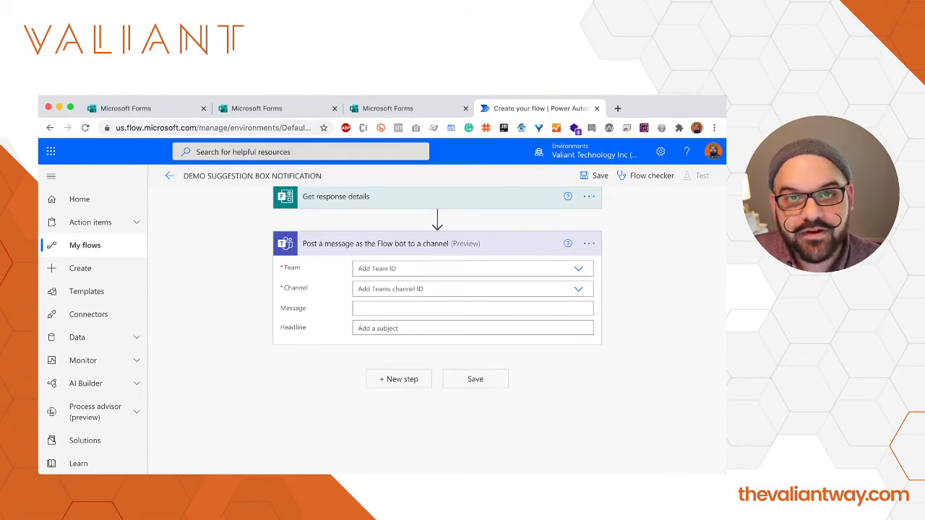
Step: Choose team Sales and Marketing and channel General for the Teams post
{"action": "left_click", "coordinate": [472, 268]}
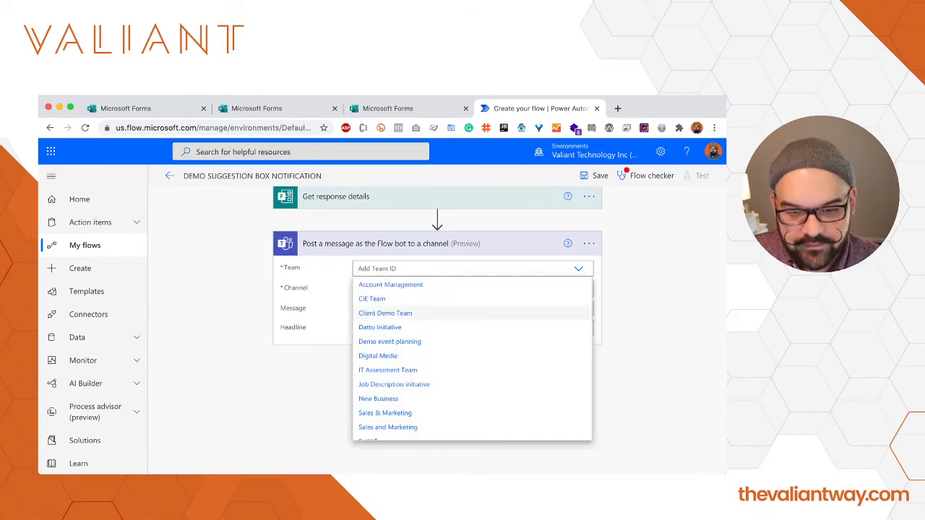
{"action": "left_click", "coordinate": [388, 427]}
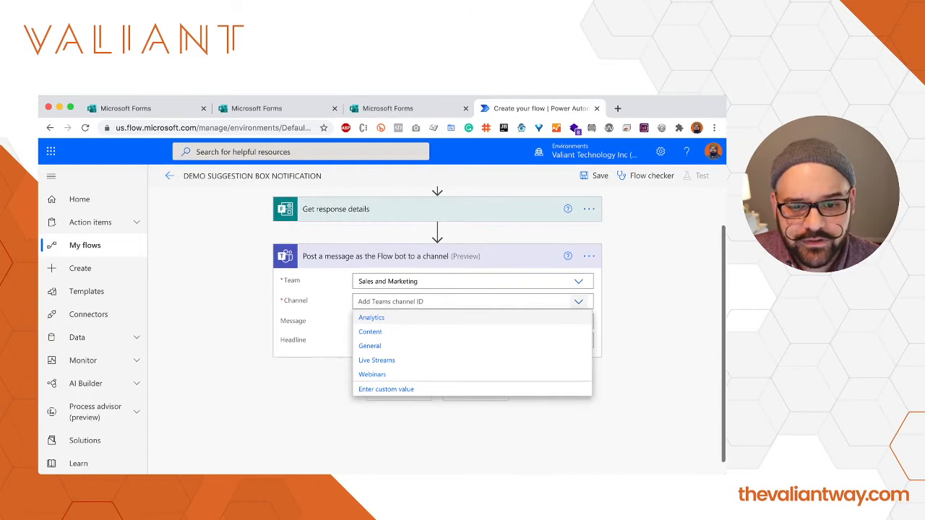
{"action": "left_click", "coordinate": [369, 346]}
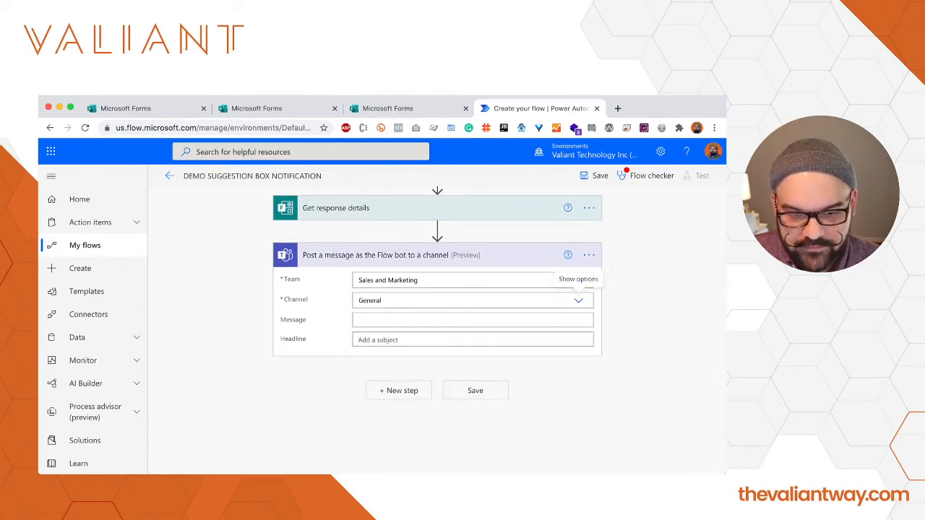
{"action": "left_click", "coordinate": [473, 320]}
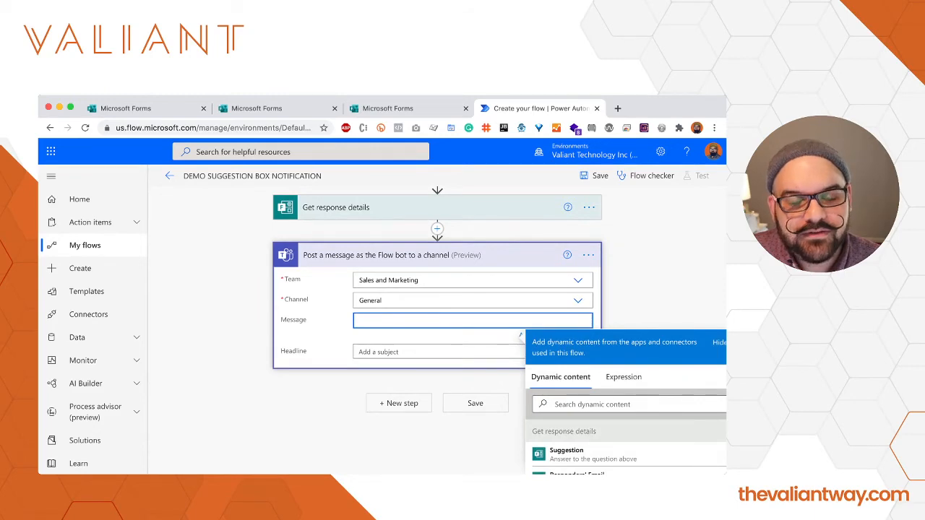
Step: Fill the Teams post with the Suggestion answer and a 'New suggestion:' headline plus responder email, then save
{"action": "scroll", "scroll_direction": "down", "scroll_amount": 3}
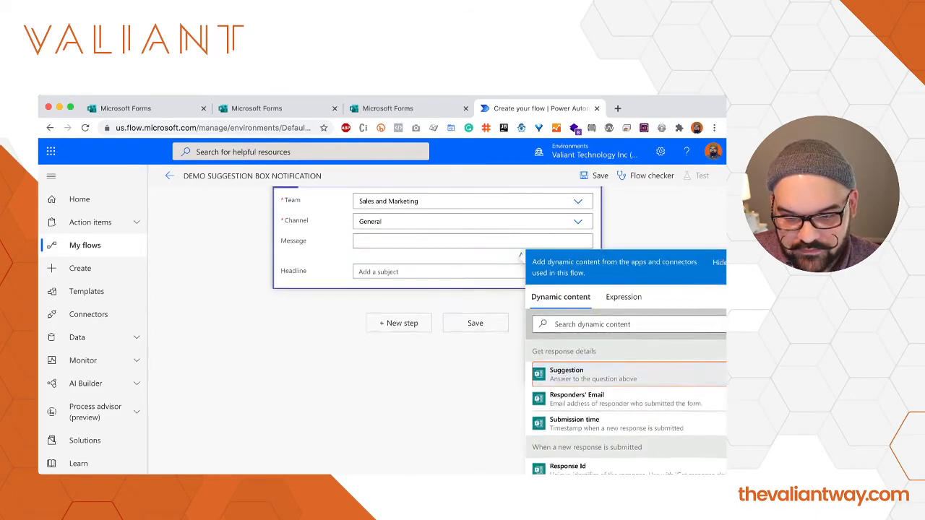
{"action": "left_click", "coordinate": [566, 374]}
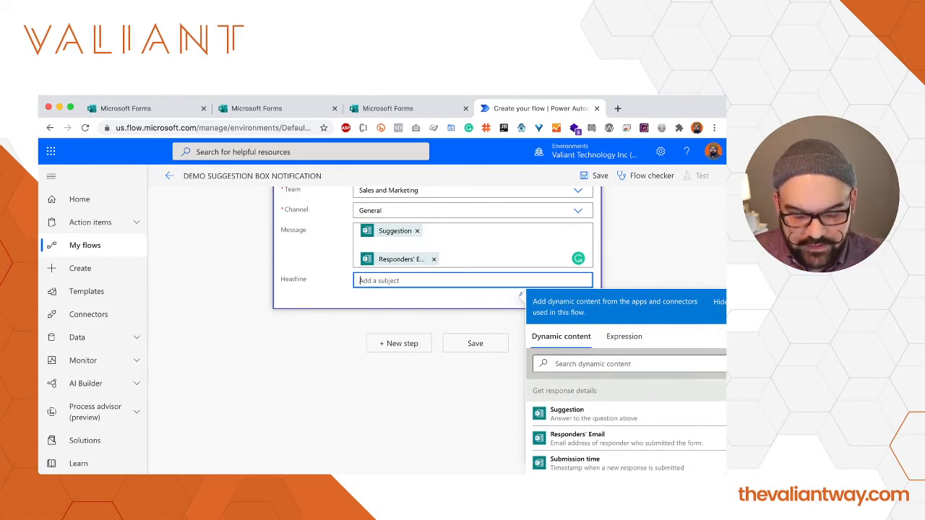
{"action": "type", "text": "New suggestion:"}
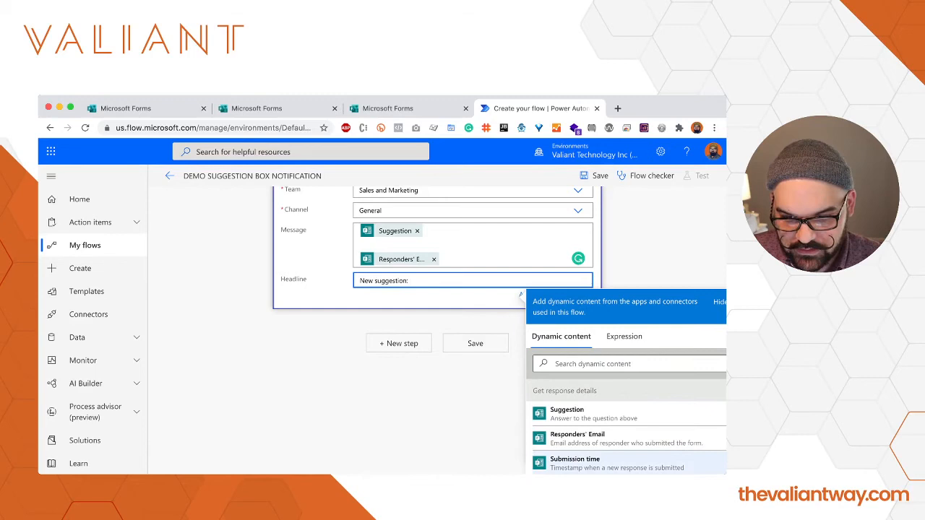
{"action": "left_click", "coordinate": [576, 438]}
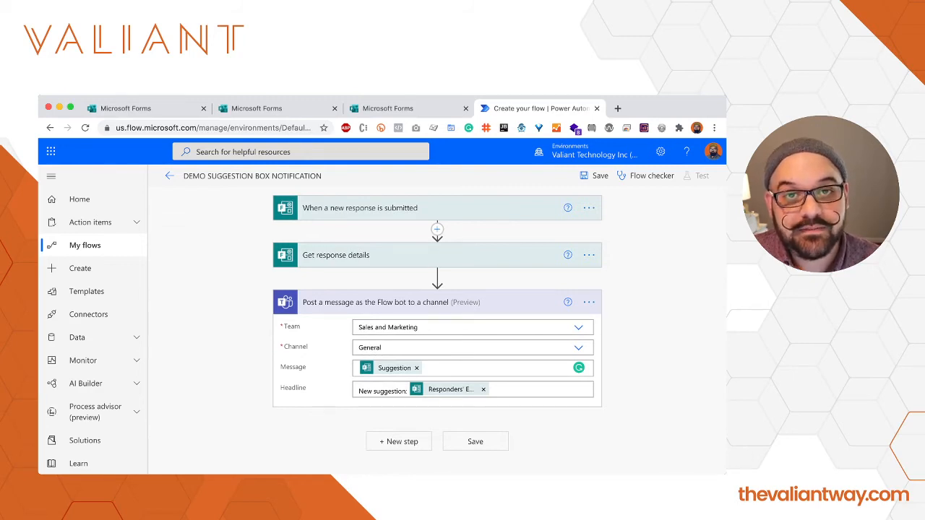
{"action": "left_click", "coordinate": [475, 441]}
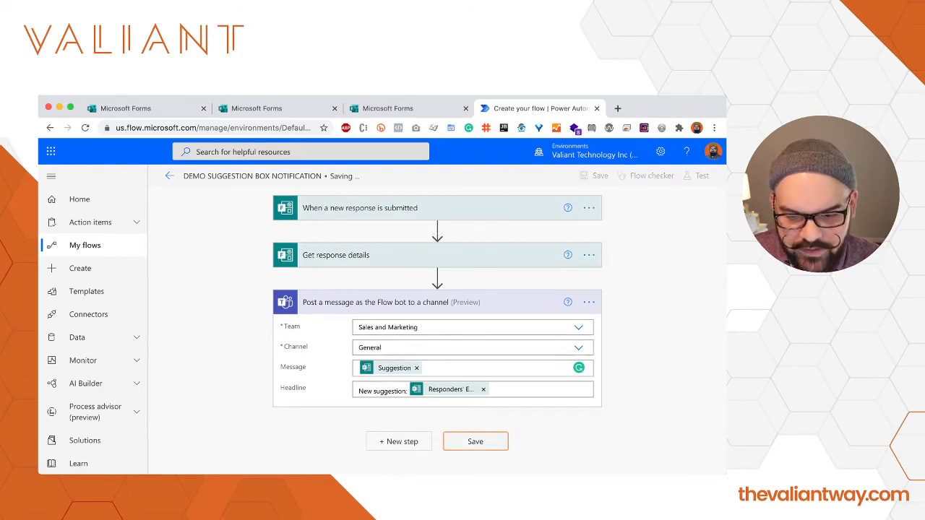
Step: Start a manual test of the saved flow so it waits for a new form response
{"action": "left_click", "coordinate": [475, 441]}
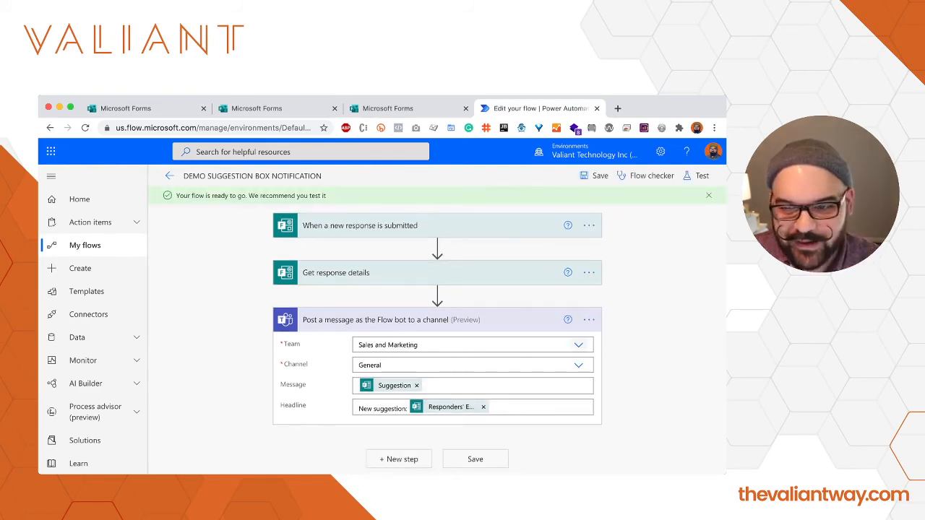
{"action": "left_click", "coordinate": [696, 176]}
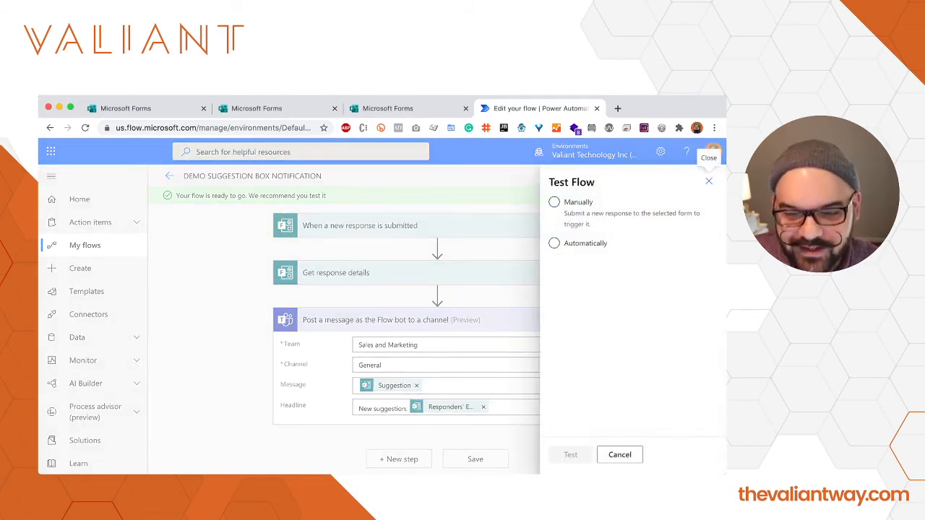
{"action": "left_click", "coordinate": [555, 202]}
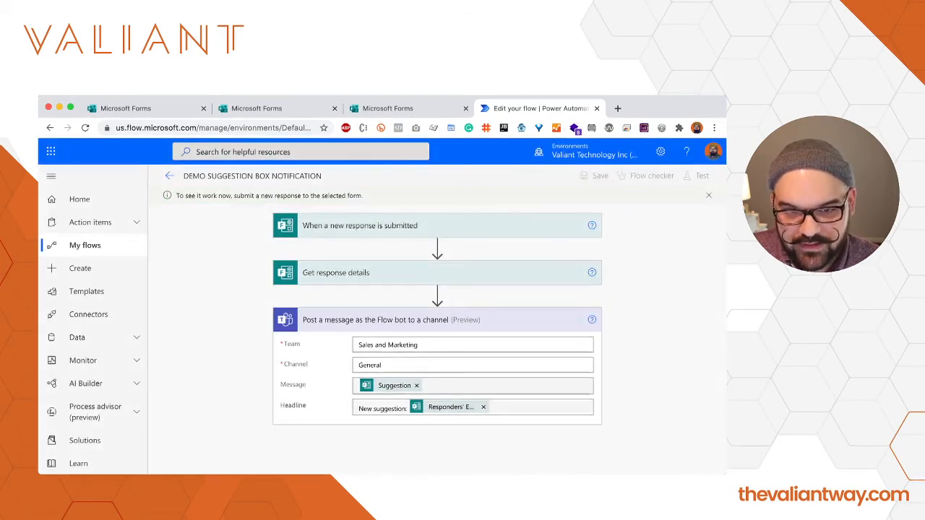
Step: Enter 'I WANT MORE CORN POP IN THE OFFICE! PLEASE! THANKS!' as the Suggestion answer
{"action": "left_click", "coordinate": [388, 108]}
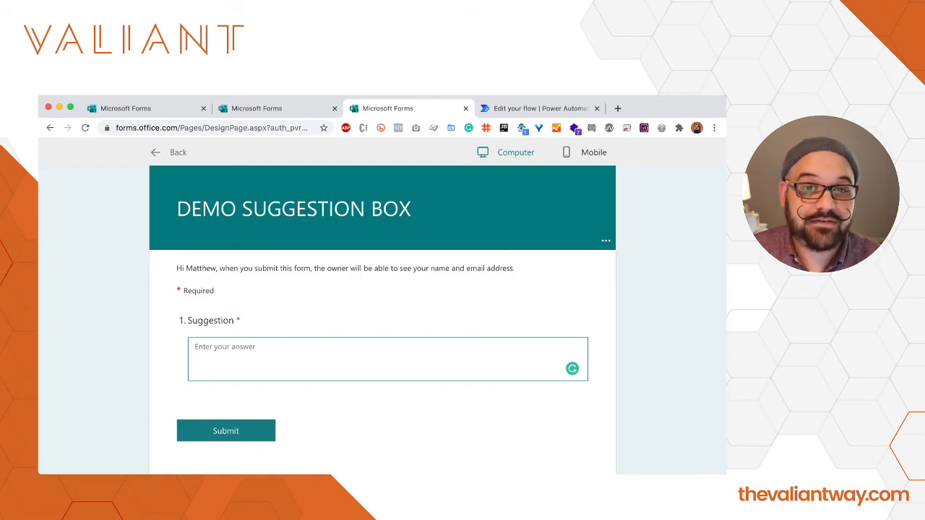
{"action": "left_click", "coordinate": [388, 359]}
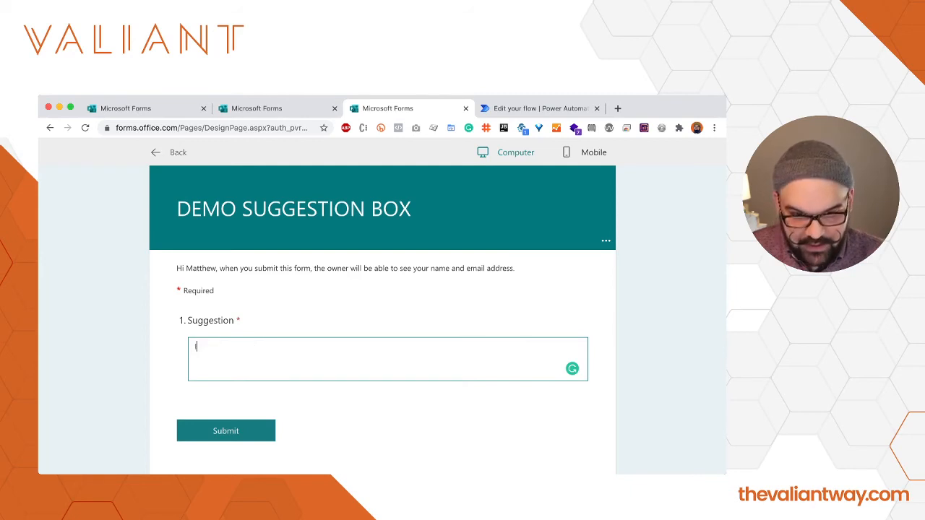
{"action": "type", "text": "I WANT MORE CORN POP IN THE OFFICE! PLEASE"}
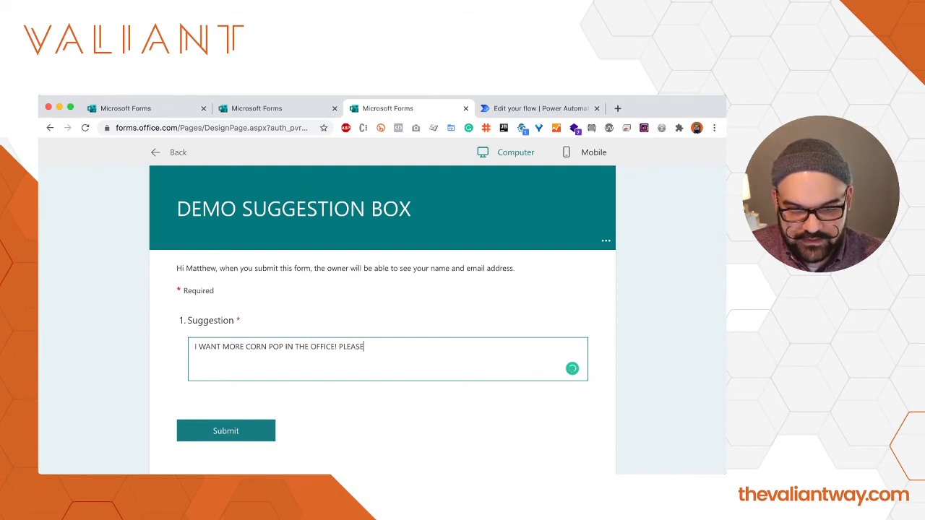
{"action": "type", "text": "THANKS!"}
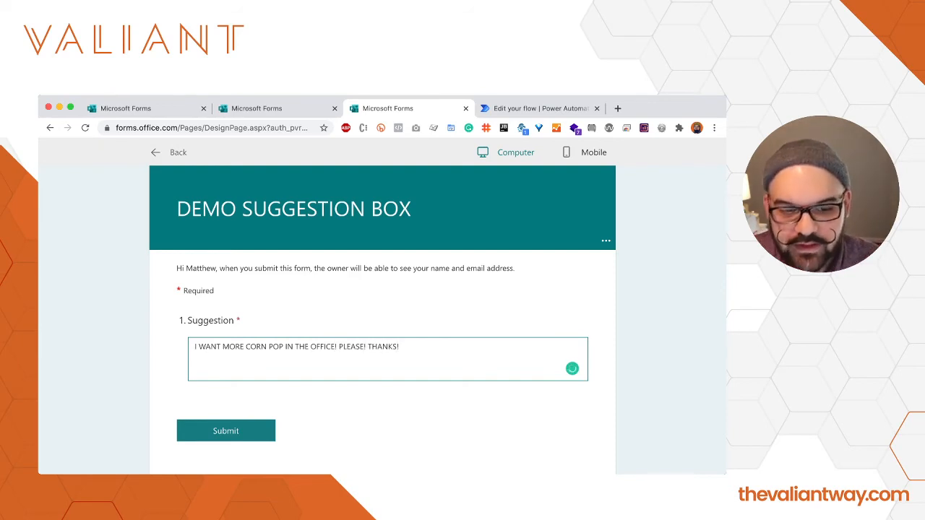